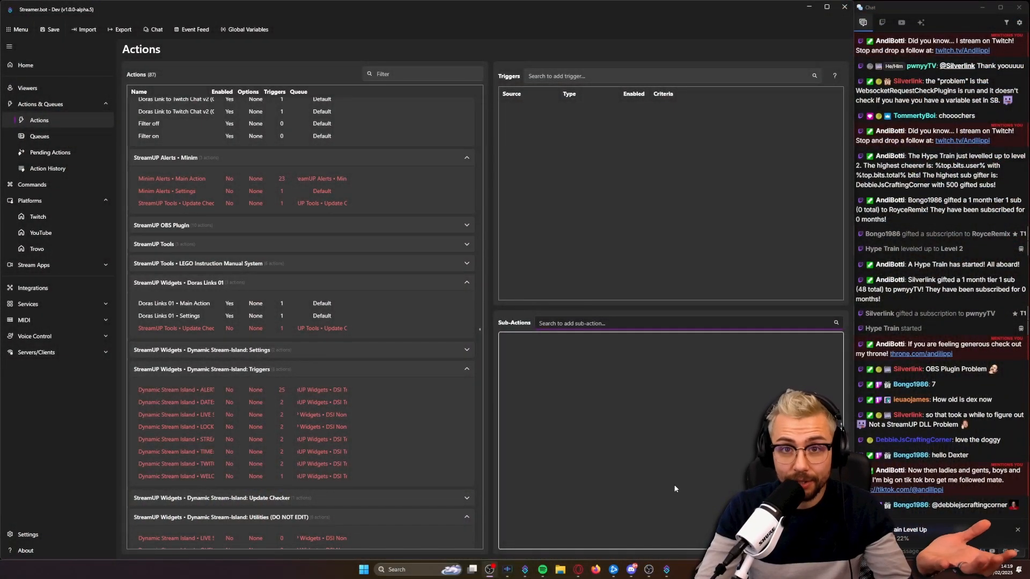
pyautogui.moveTo(584, 280)
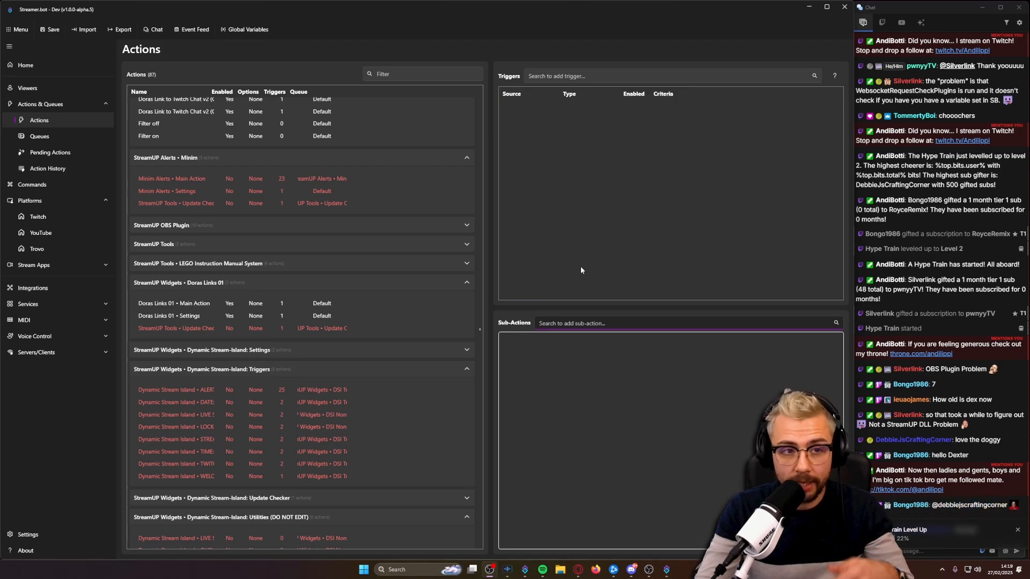
pyautogui.moveTo(634, 129)
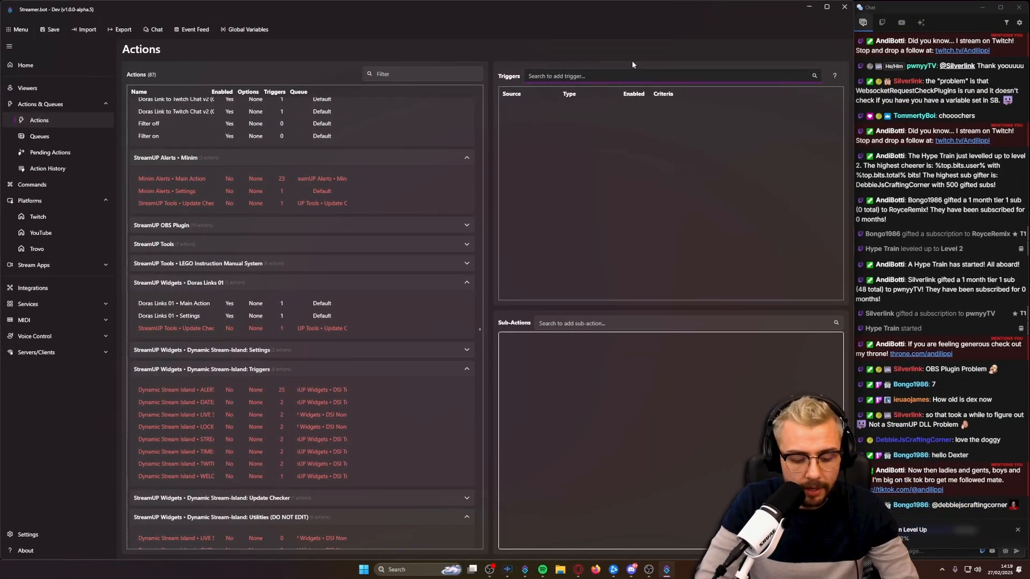
# - Search triggers for 'chat' then 'tes' and add Core > Test to the action
pyautogui.write('chat')
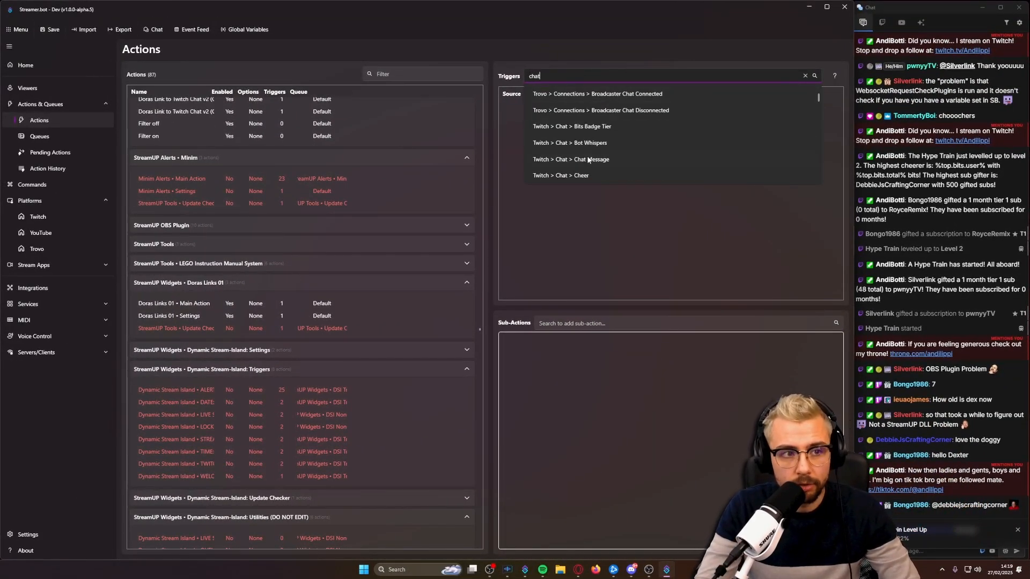
pyautogui.scroll(-3)
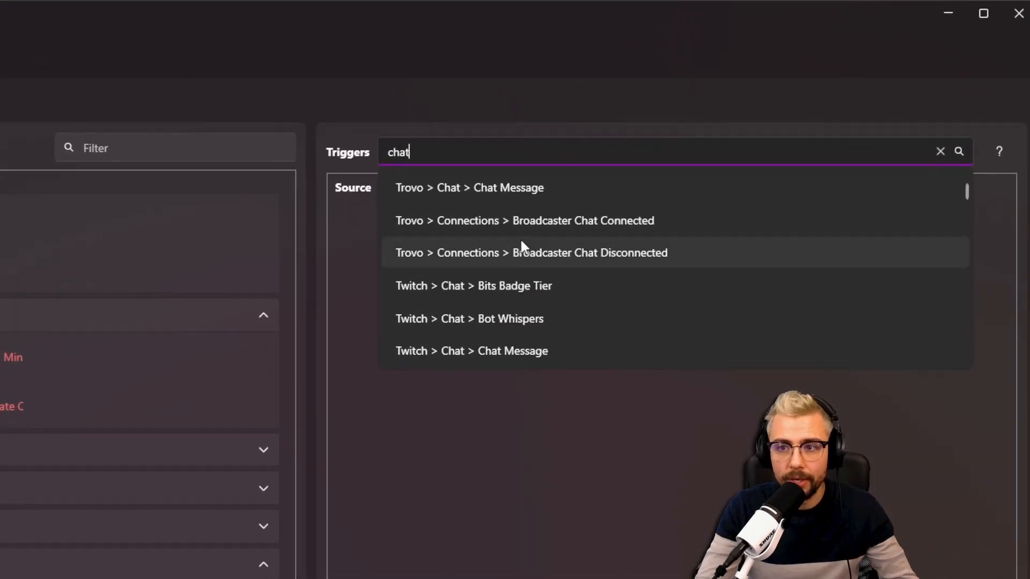
pyautogui.write('tes')
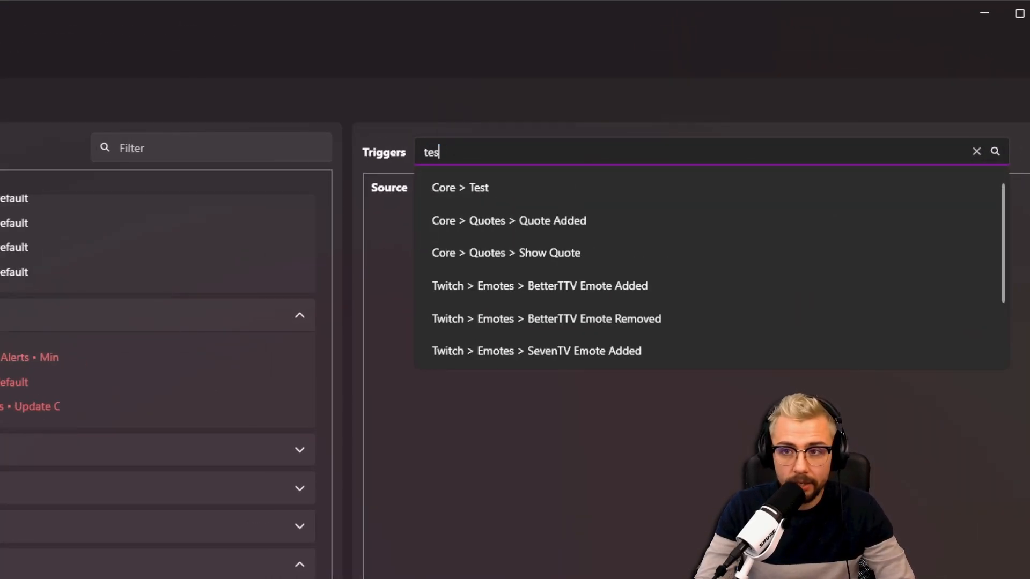
pyautogui.click(460, 188)
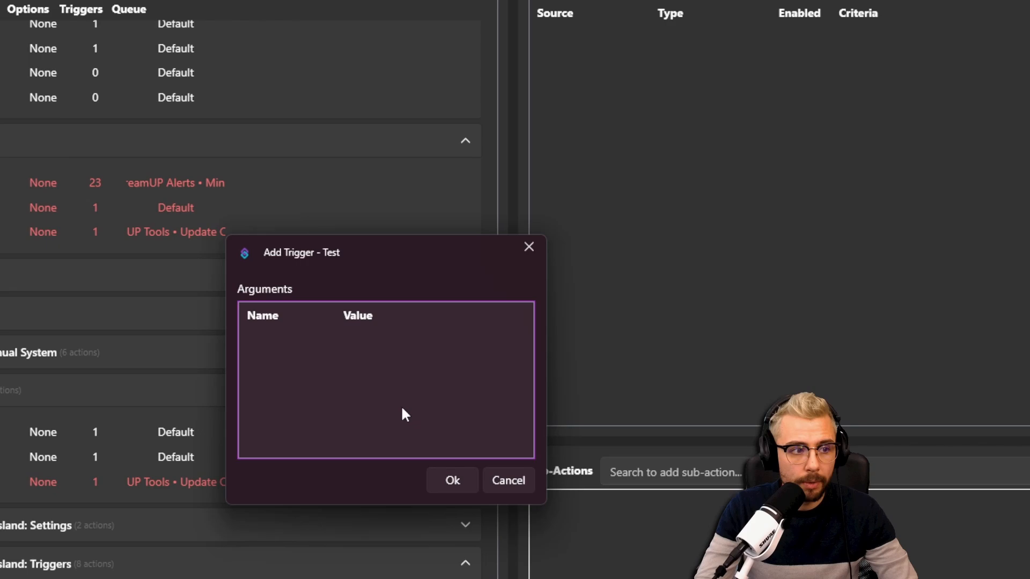
pyautogui.click(452, 481)
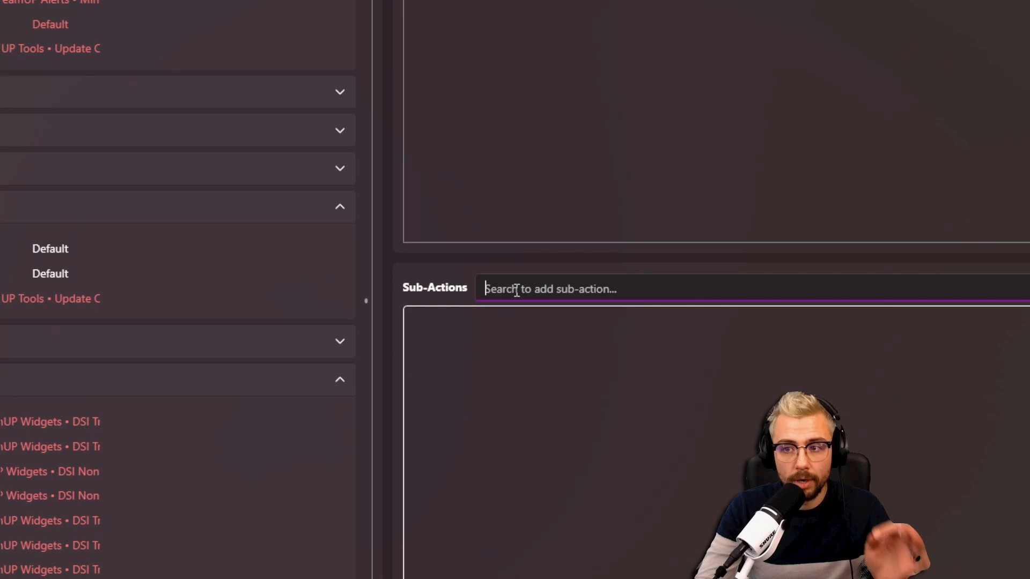
pyautogui.write('ch')
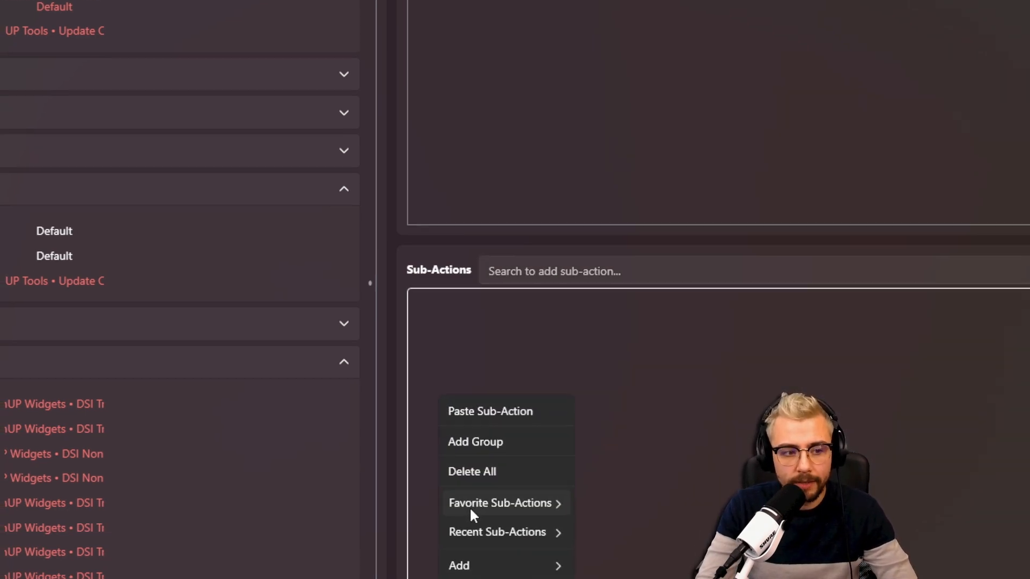
pyautogui.click(459, 566)
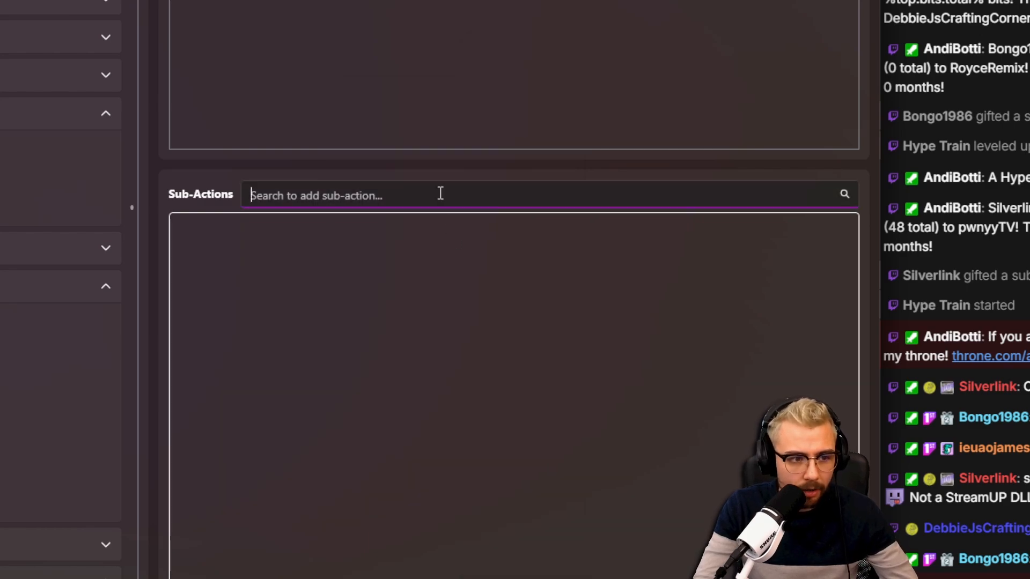
pyautogui.write('if')
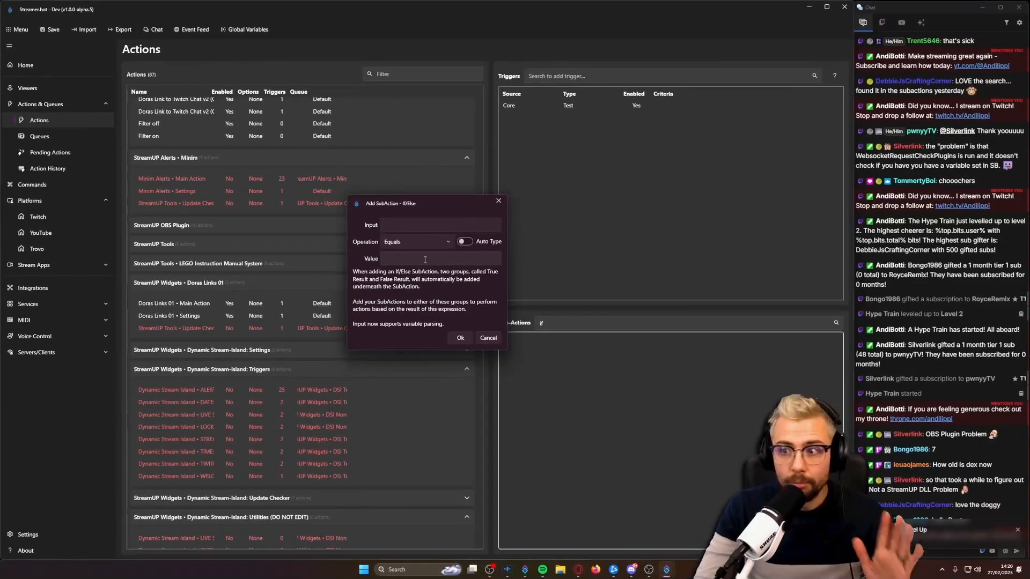
pyautogui.click(488, 338)
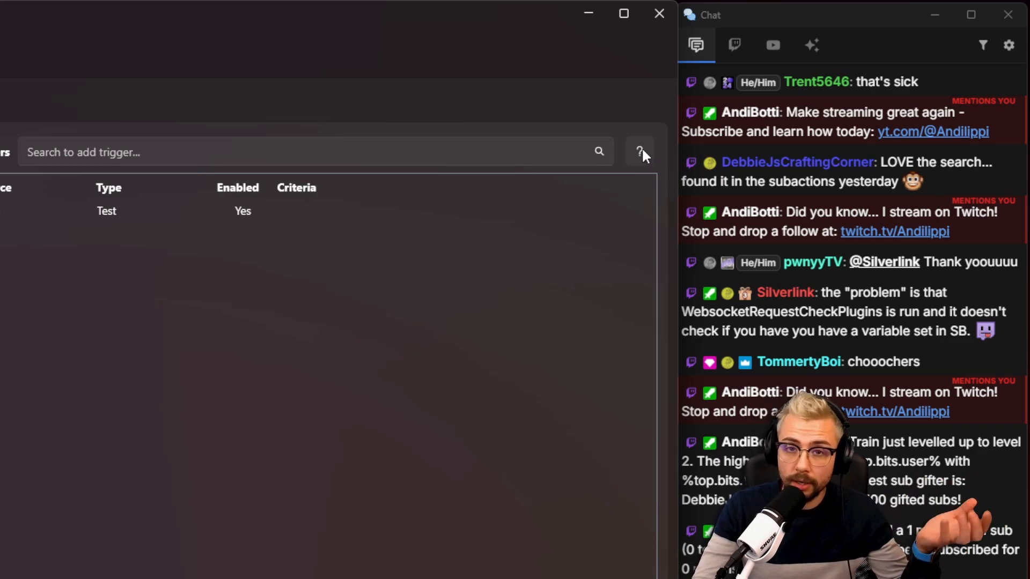
# - Browse Trigger Viewer through Core > Test's actions down to Twitch > Channel Reward redemption
pyautogui.click(639, 151)
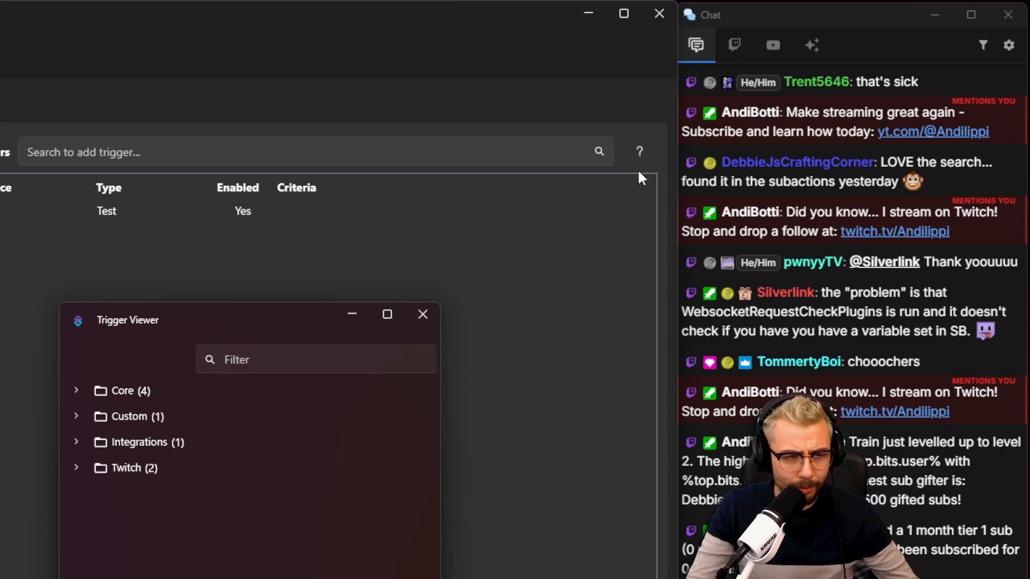
pyautogui.scroll(-3)
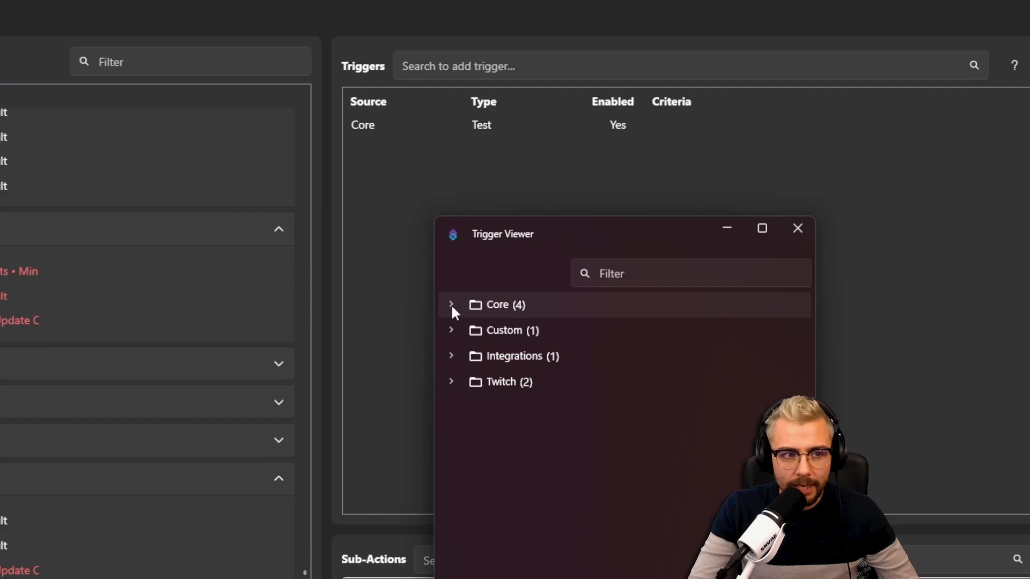
pyautogui.click(451, 303)
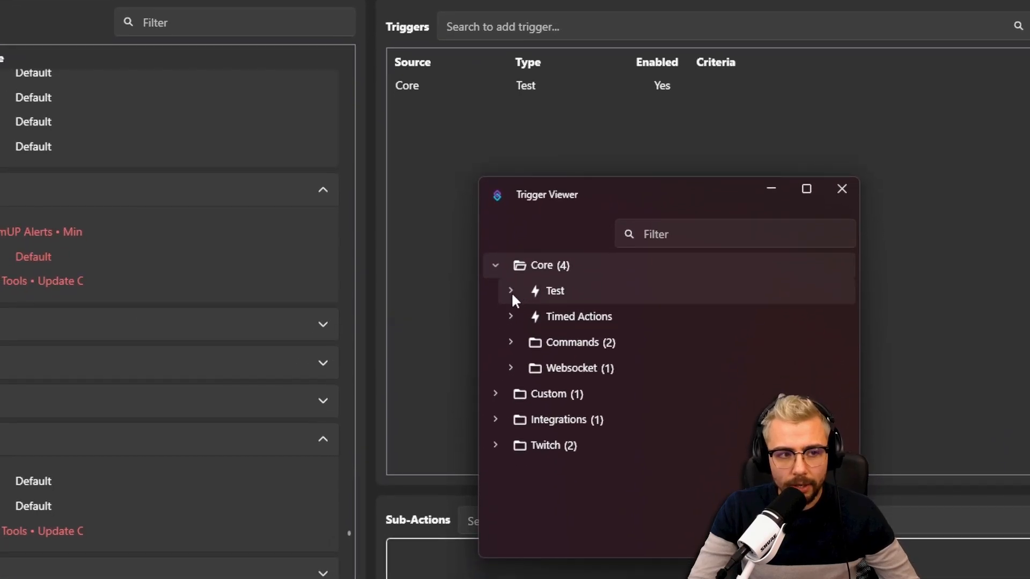
pyautogui.click(510, 290)
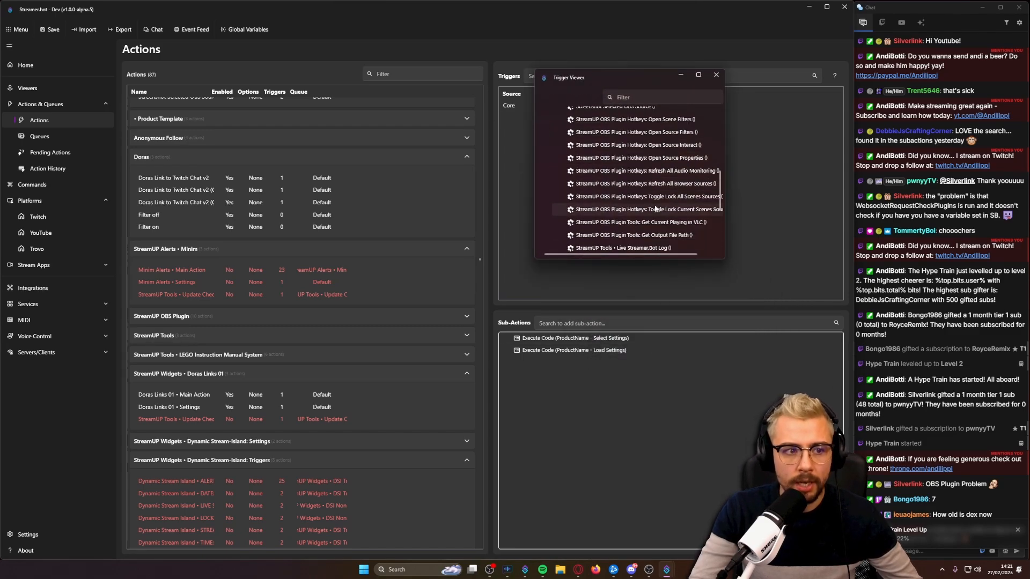
pyautogui.scroll(-3)
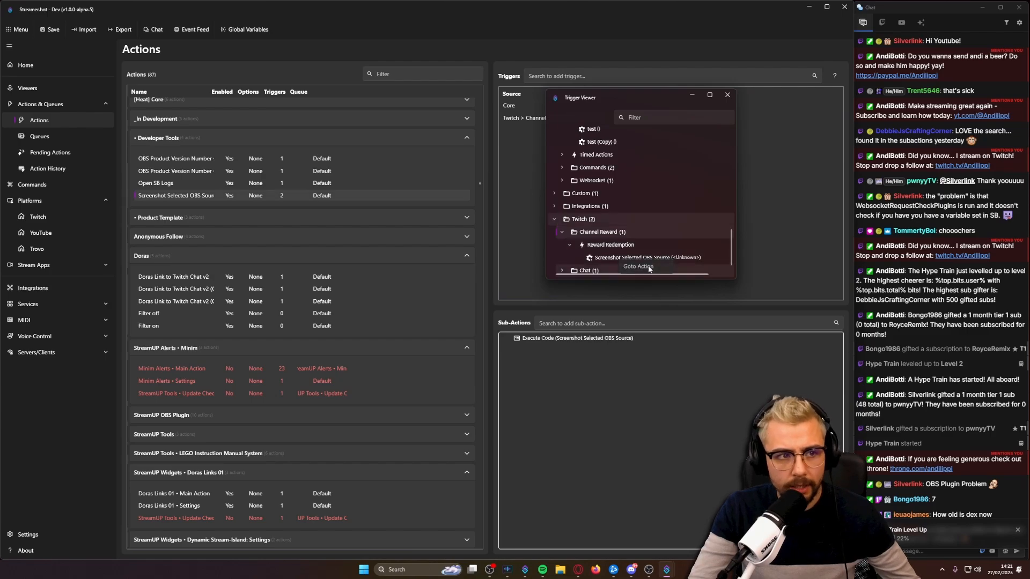
# - Move the Trigger Viewer aside and reveal Screenshot Selected OBS Source in the Actions list
pyautogui.moveTo(579, 98); pyautogui.dragTo(751, 183)
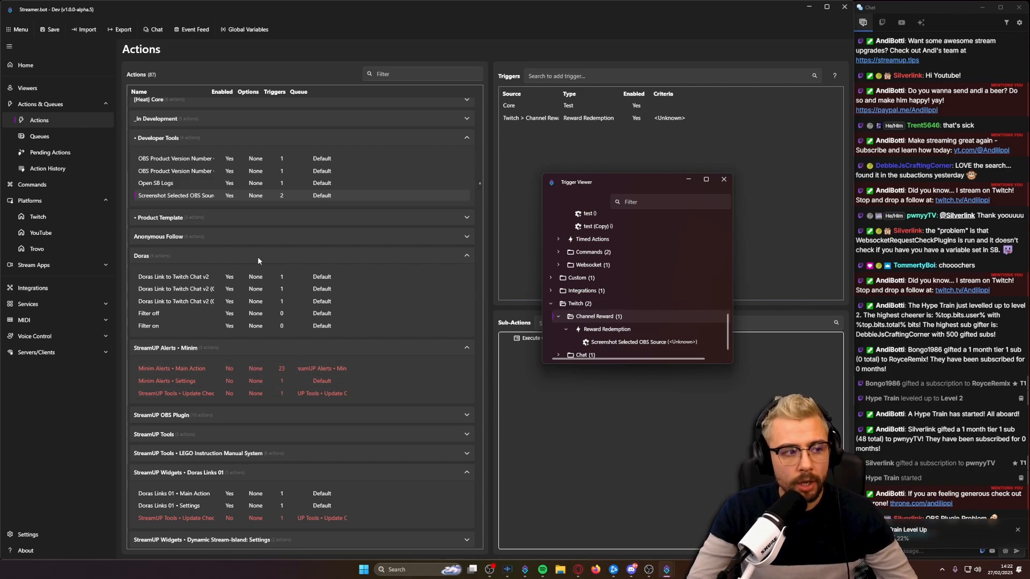
pyautogui.scroll(-3)
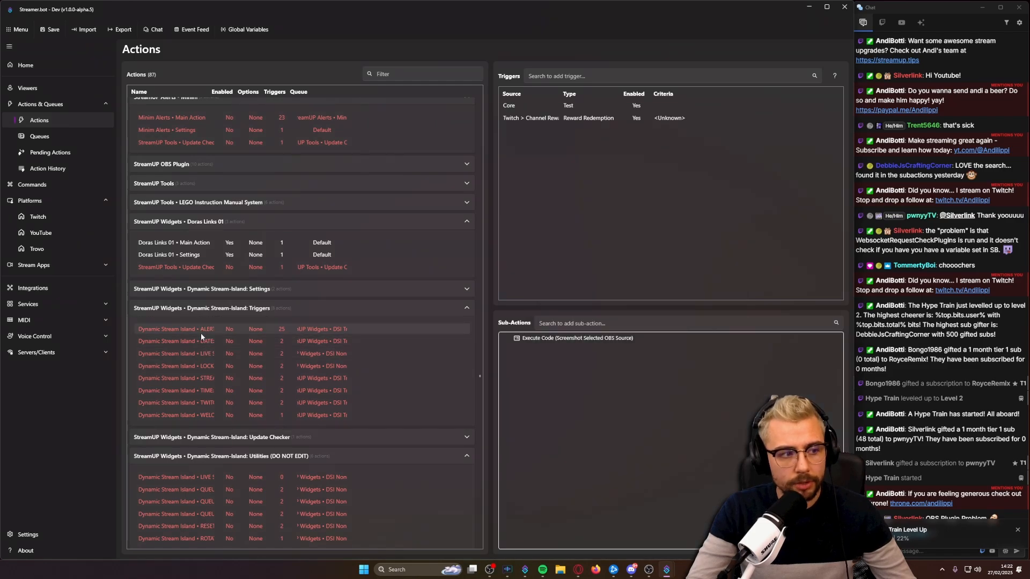
# - Enable all actions in the Dynamic Stream-Island Triggers group via Group > Enable All
pyautogui.rightClick(175, 328)
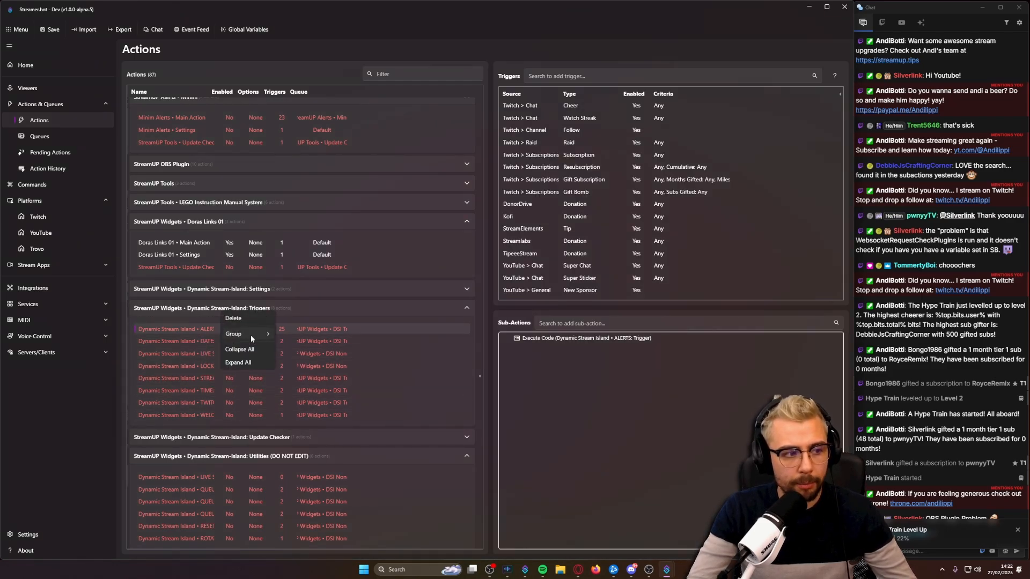
pyautogui.moveTo(234, 333)
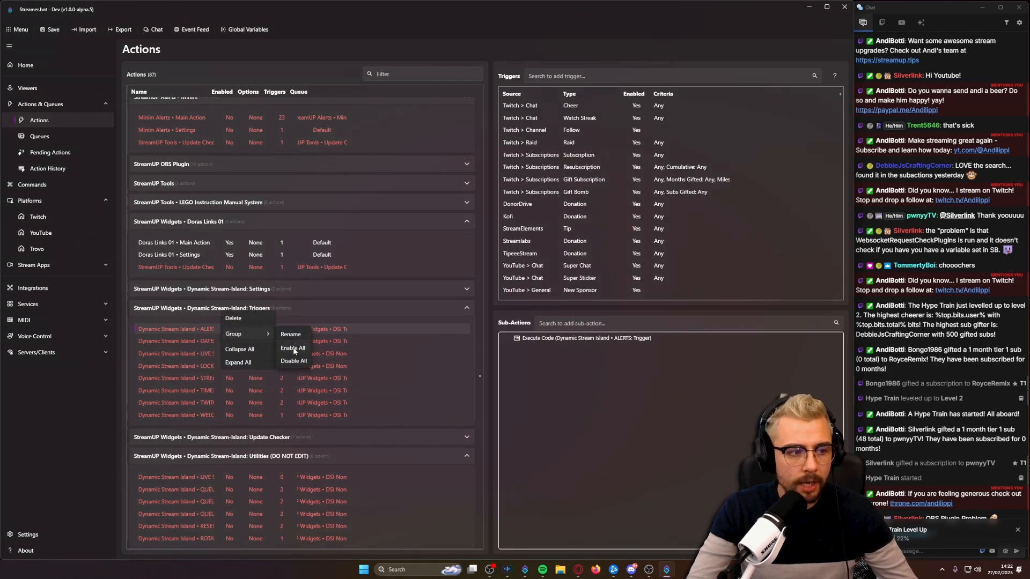
pyautogui.click(294, 347)
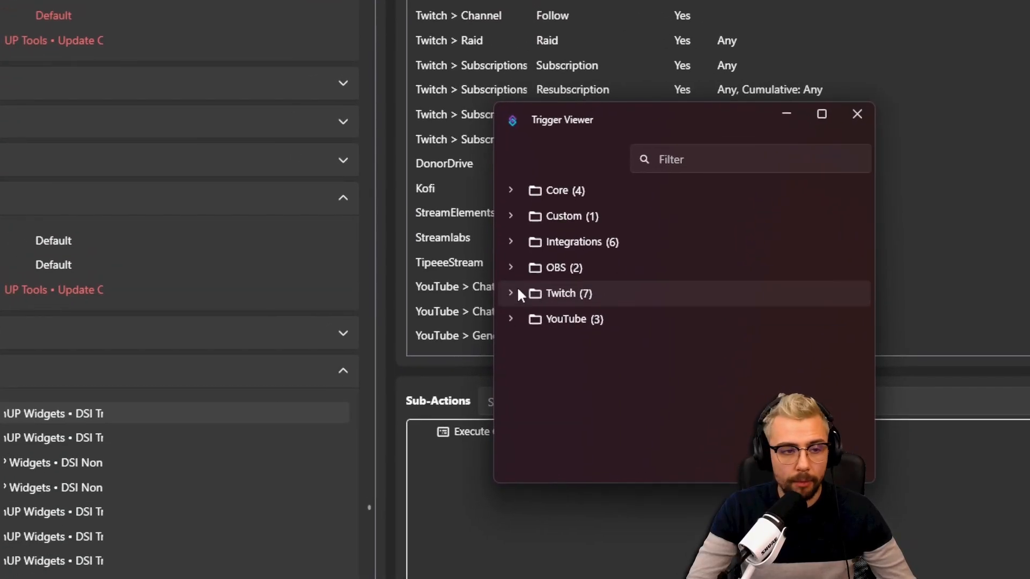
pyautogui.click(510, 294)
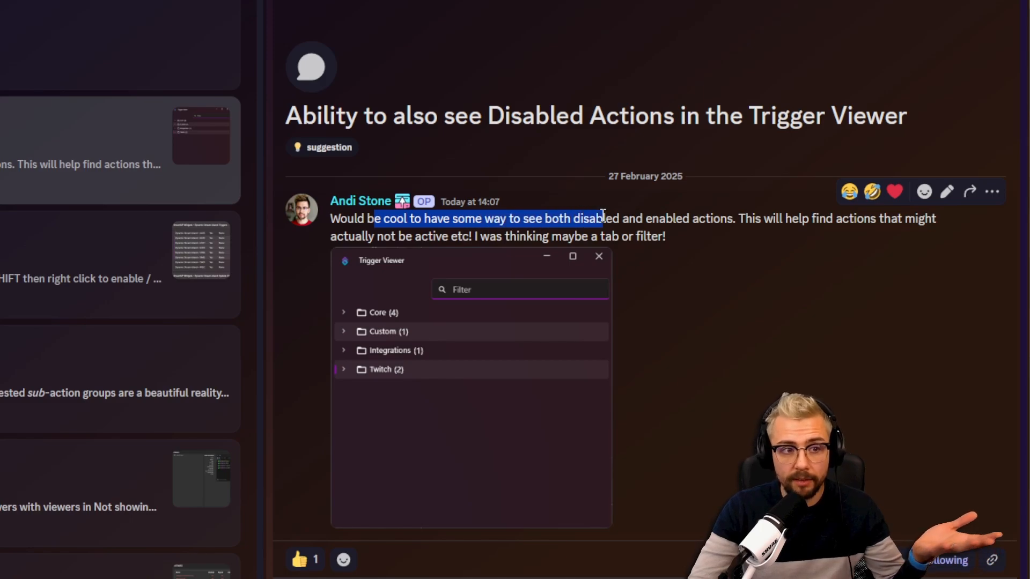
# - Highlight the full 'disabled actions in Trigger Viewer' suggestion and reveal its replies
pyautogui.click(618, 223)
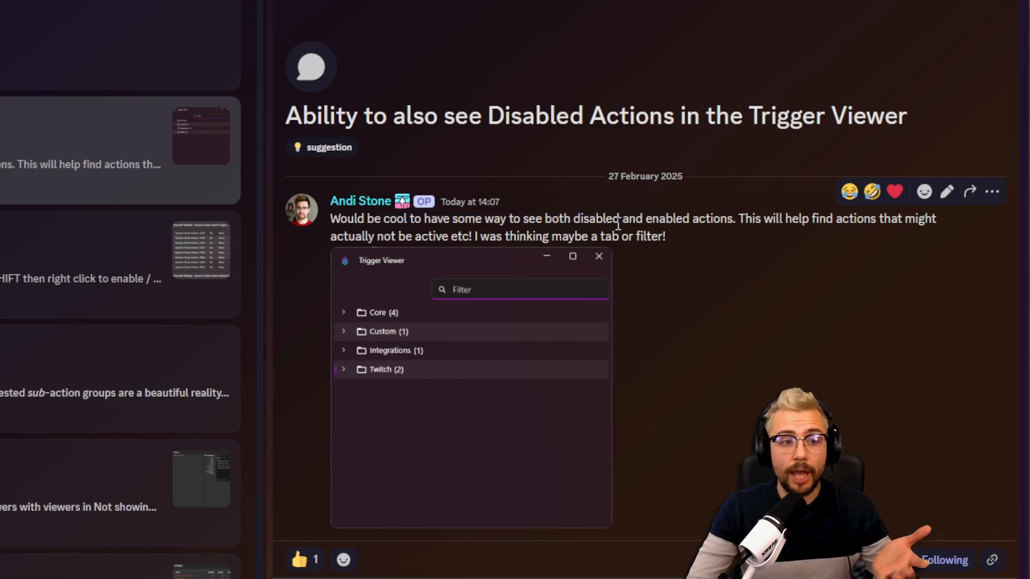
pyautogui.moveTo(331, 219); pyautogui.dragTo(666, 236)
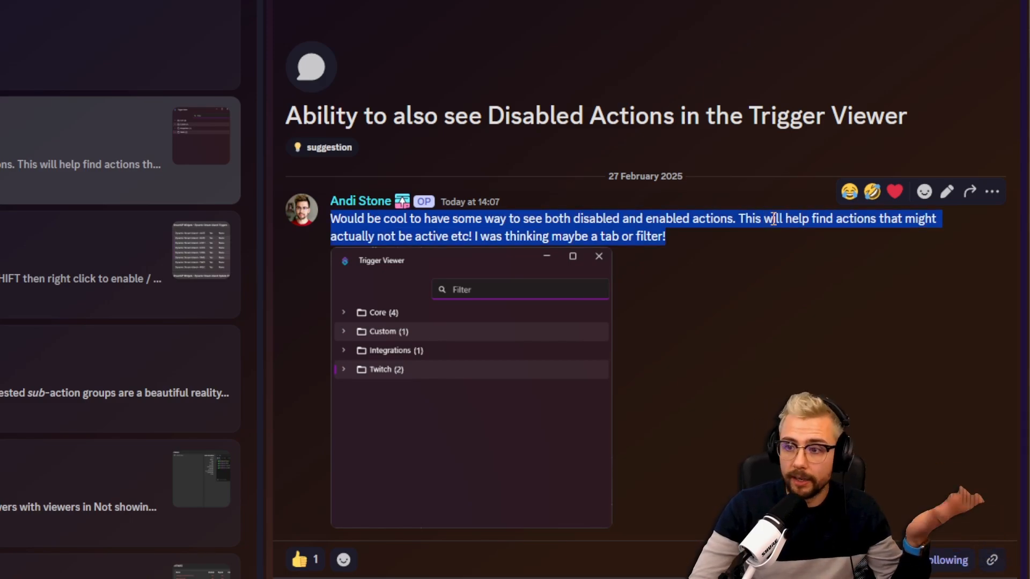
pyautogui.scroll(-3)
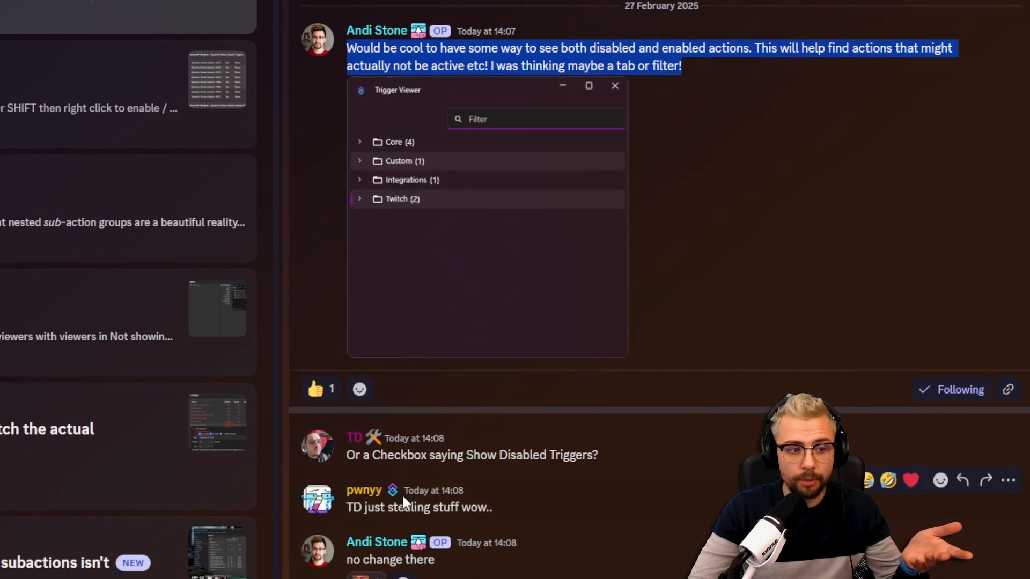